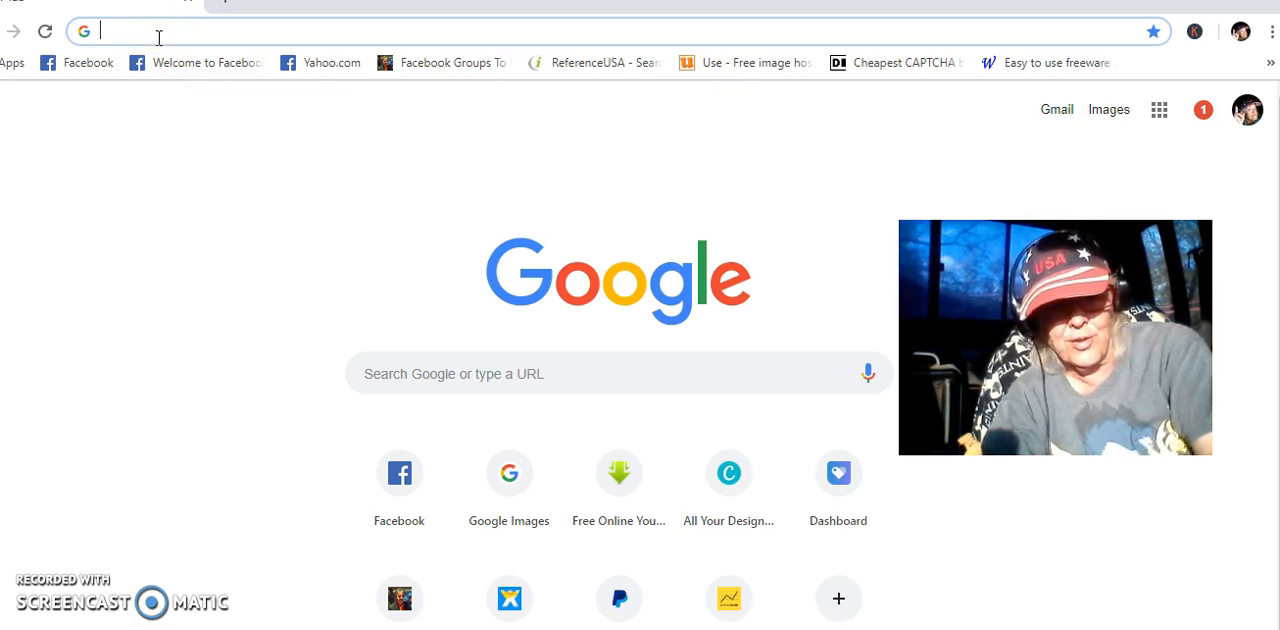
text(https://www.youtube.com)
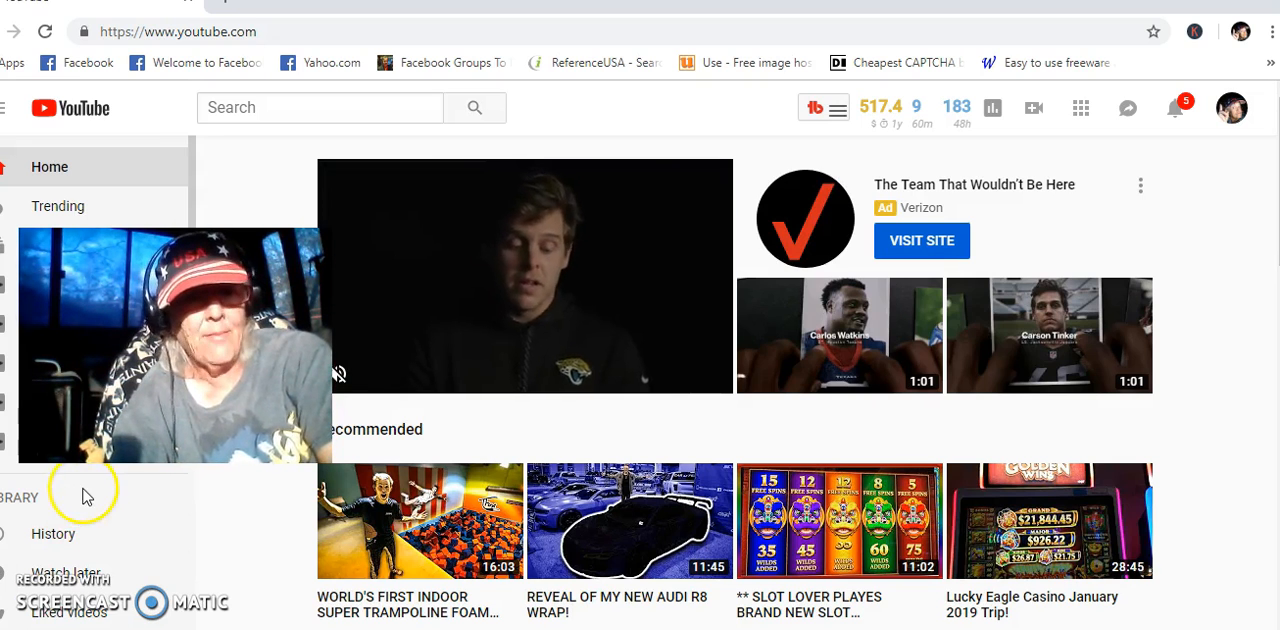
Run a YouTube search using the suggestion 'gorgeous 1 million dollar luxury rv'
click(319, 107)
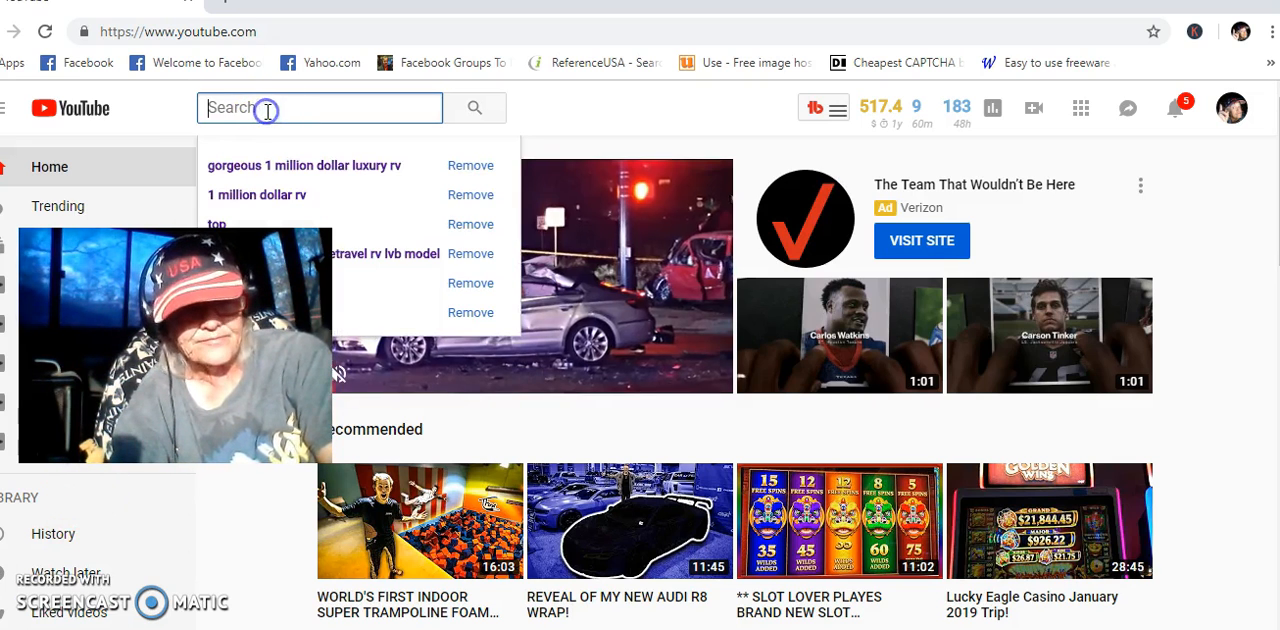
click(305, 165)
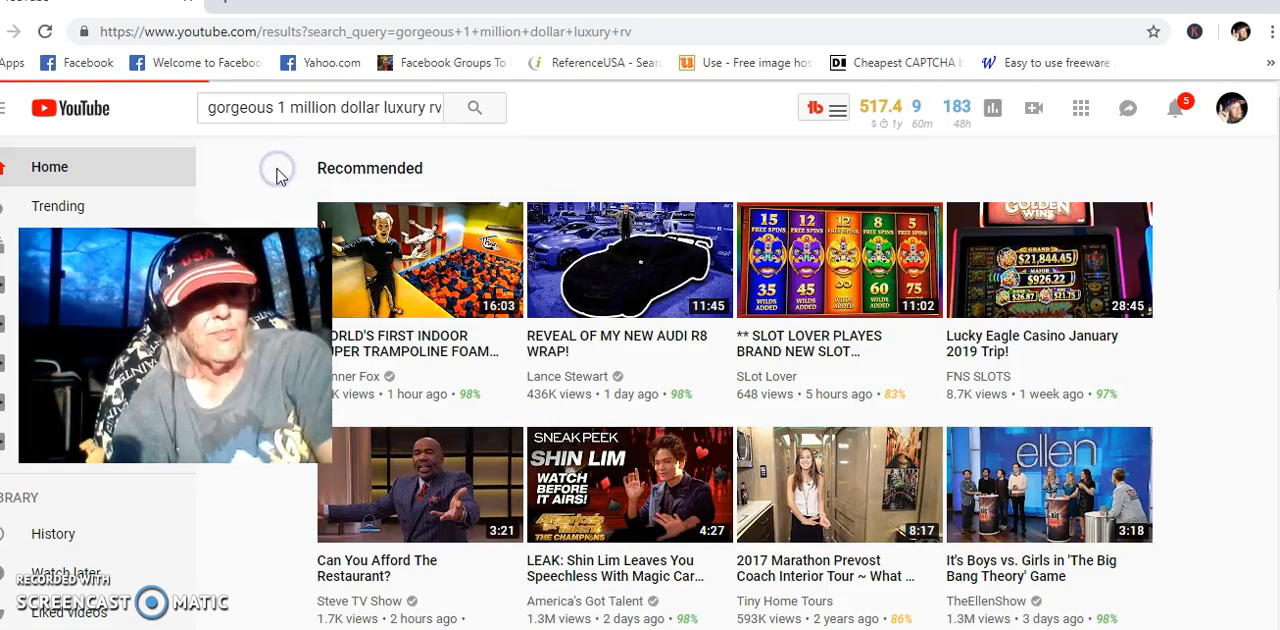
click(474, 107)
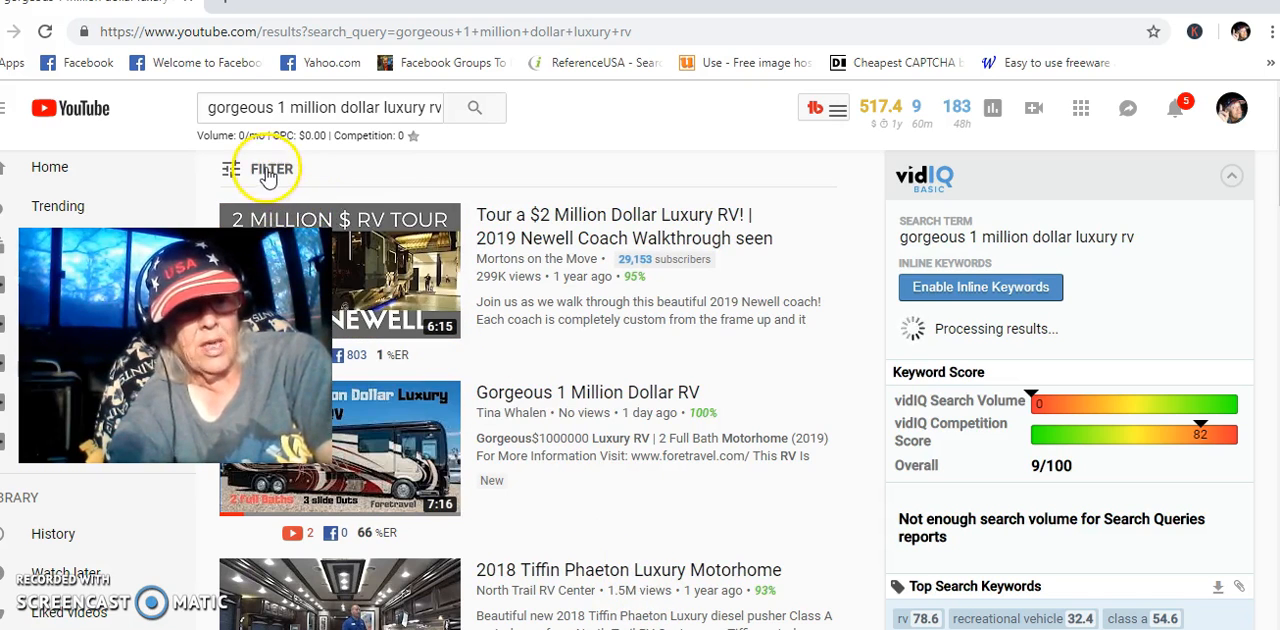
Apply the Creative Commons feature filter, then reopen the filter panel to verify it
click(260, 168)
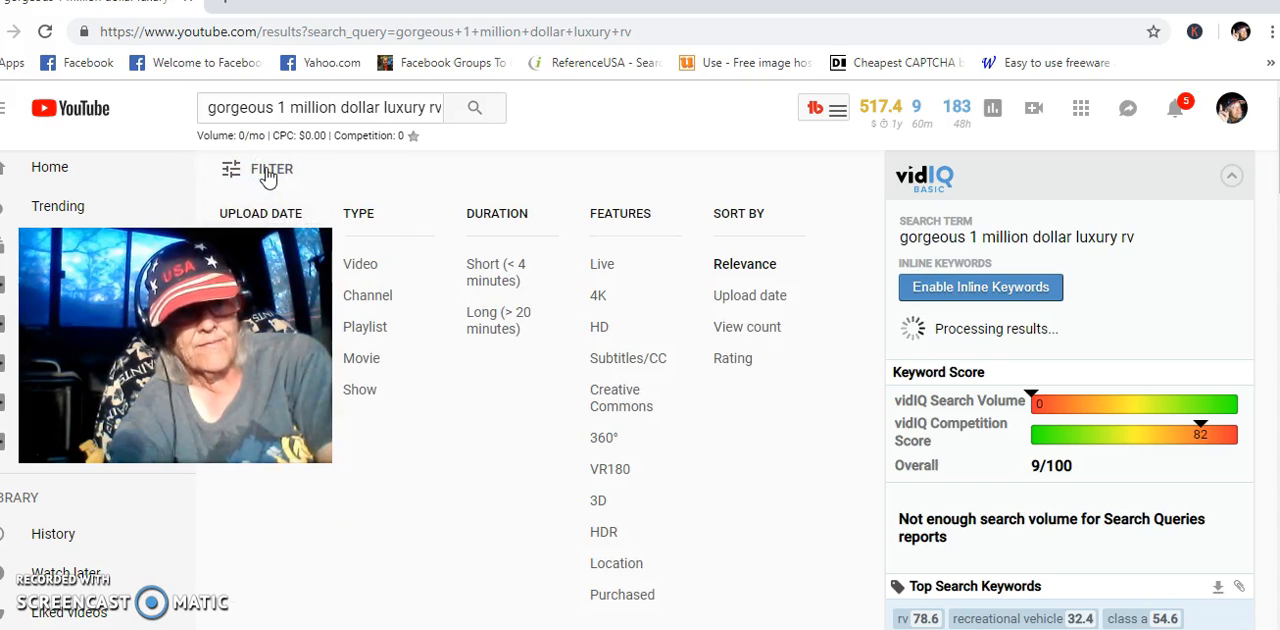
mouse_move(615, 397)
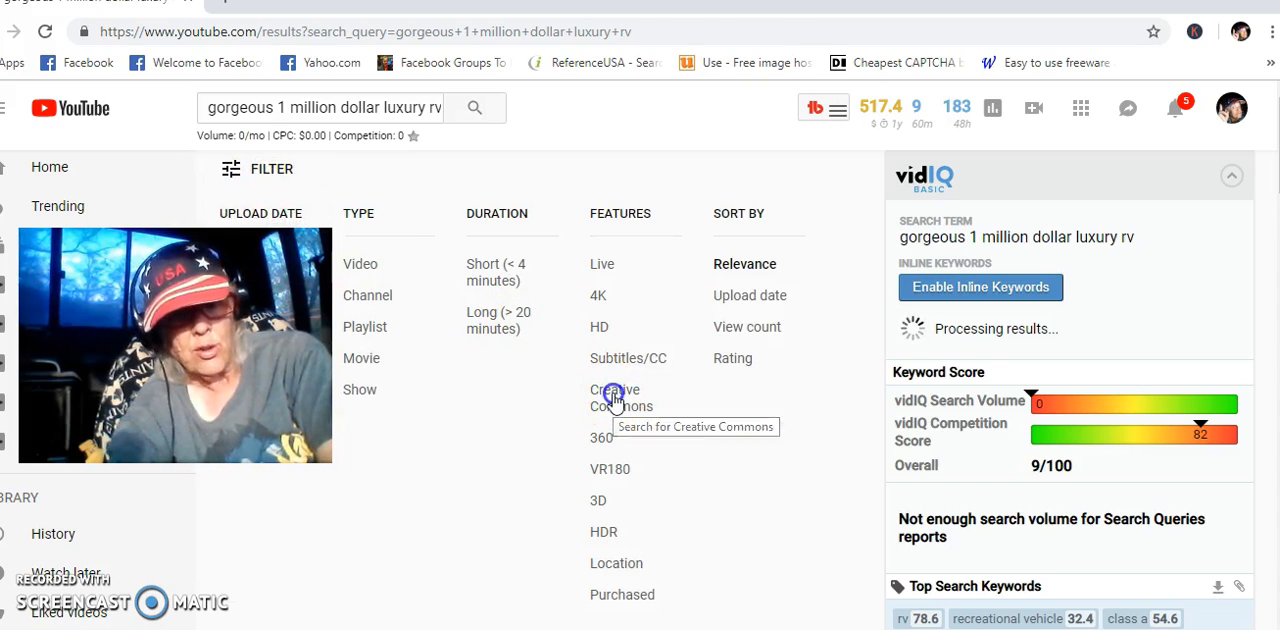
click(621, 397)
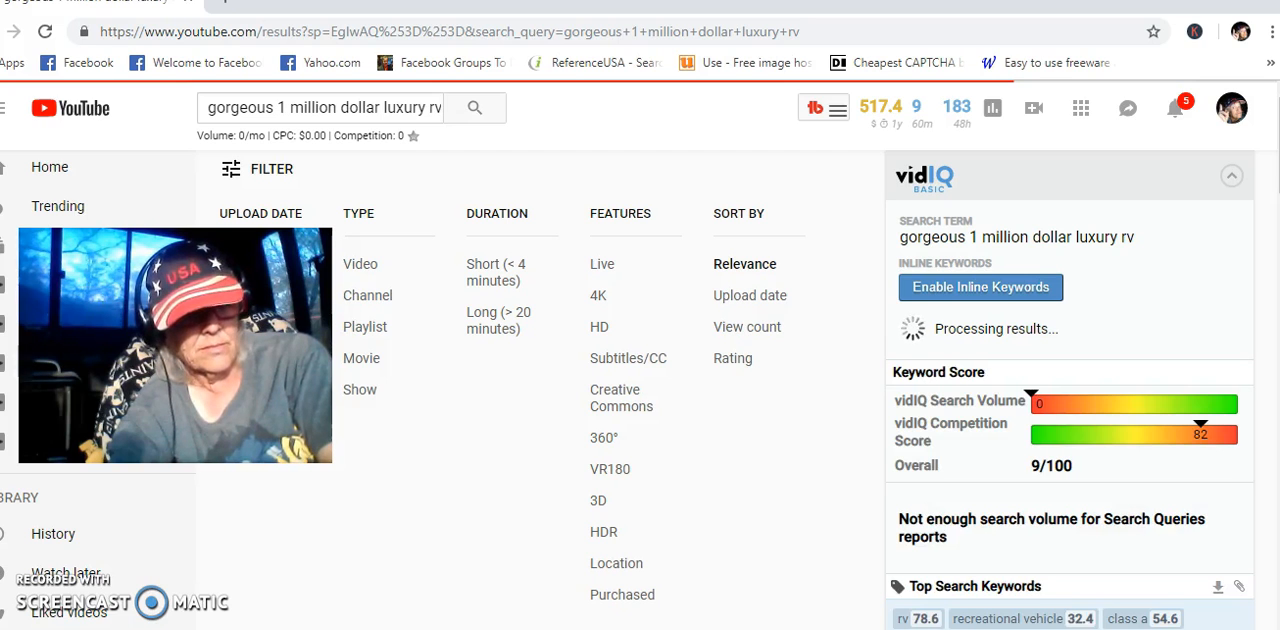
click(256, 168)
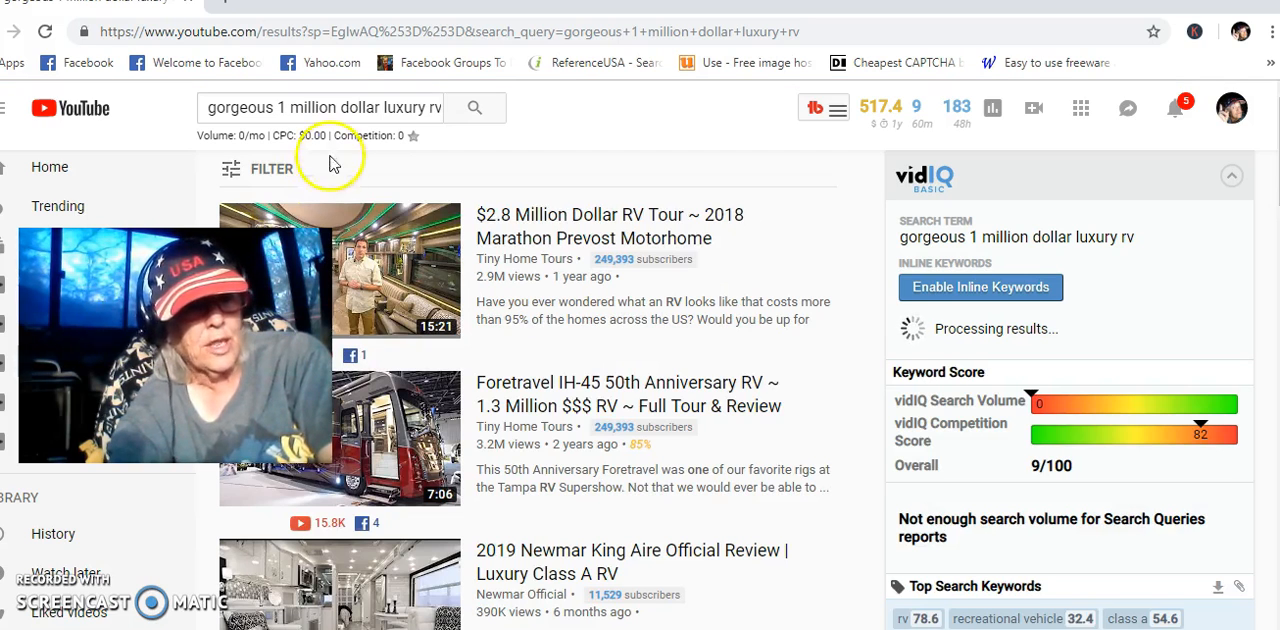
click(271, 168)
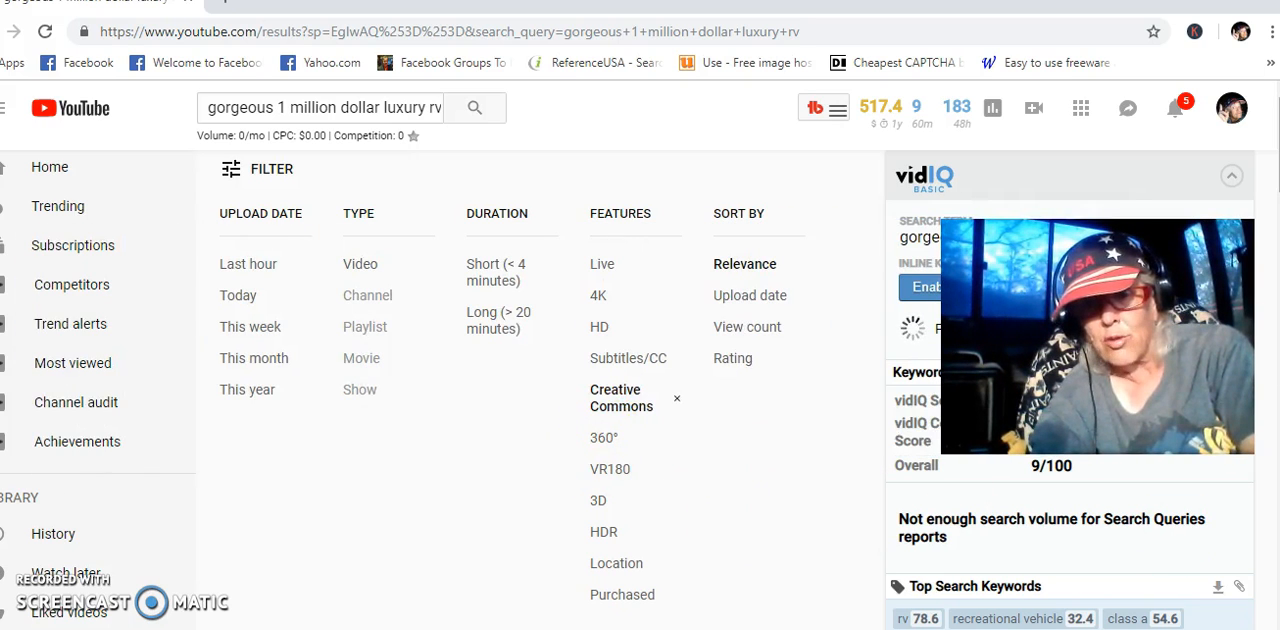
scroll(down, 3)
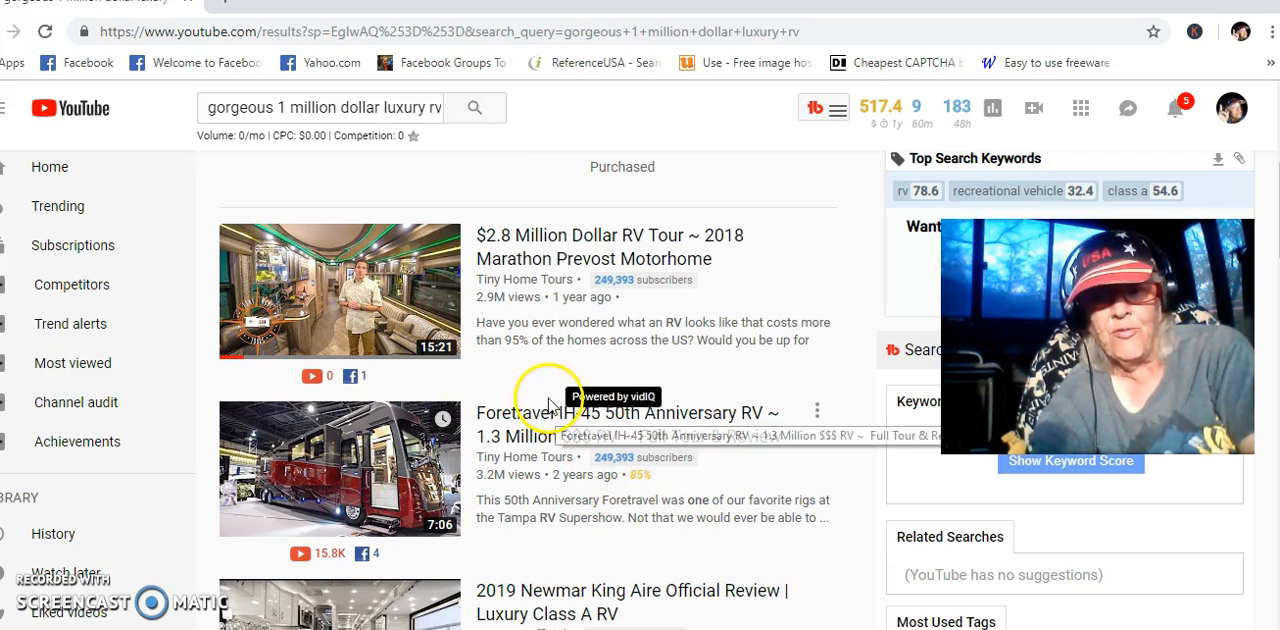
mouse_move(520, 305)
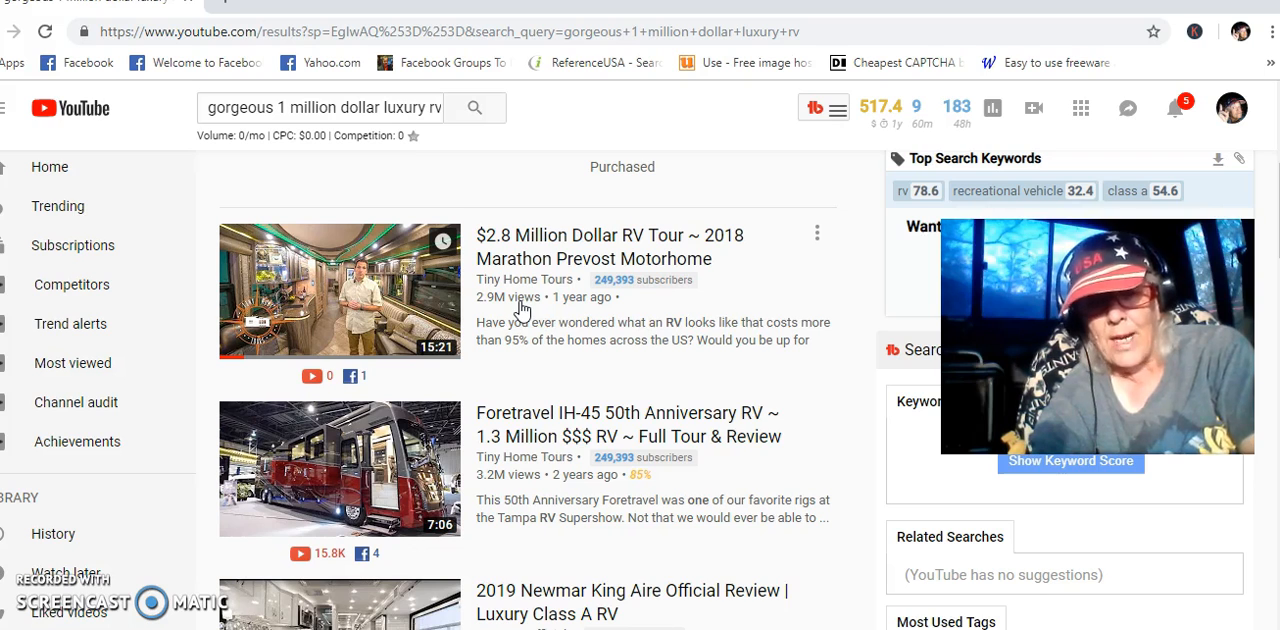
mouse_move(530, 258)
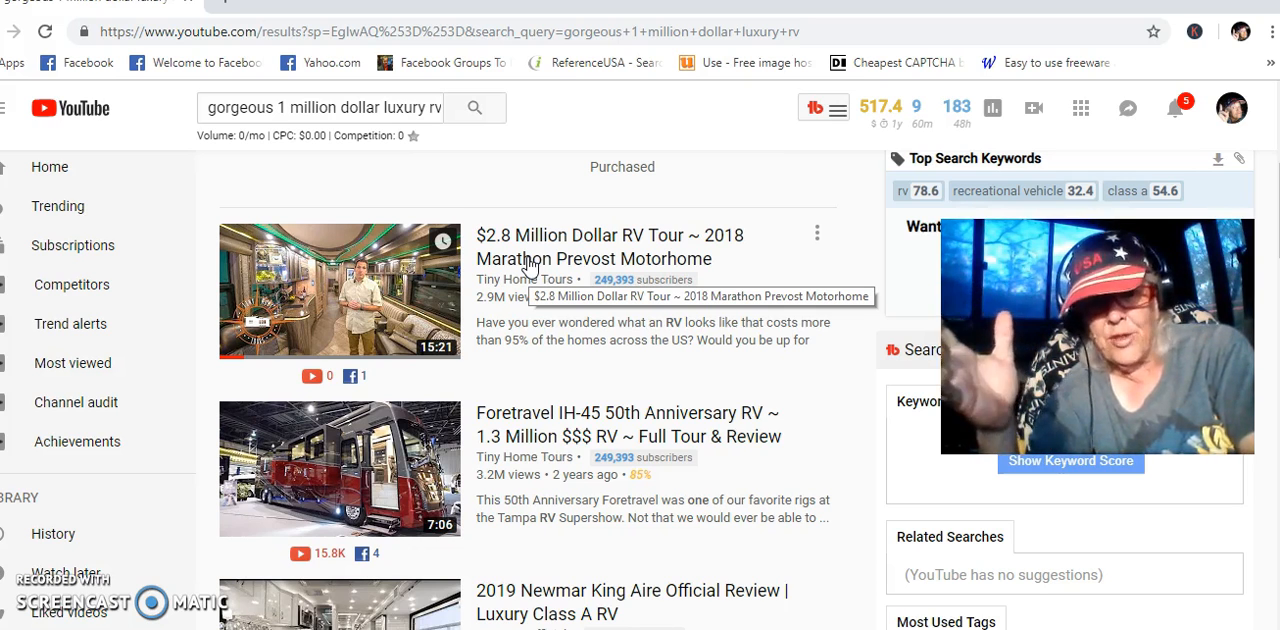
click(1070, 461)
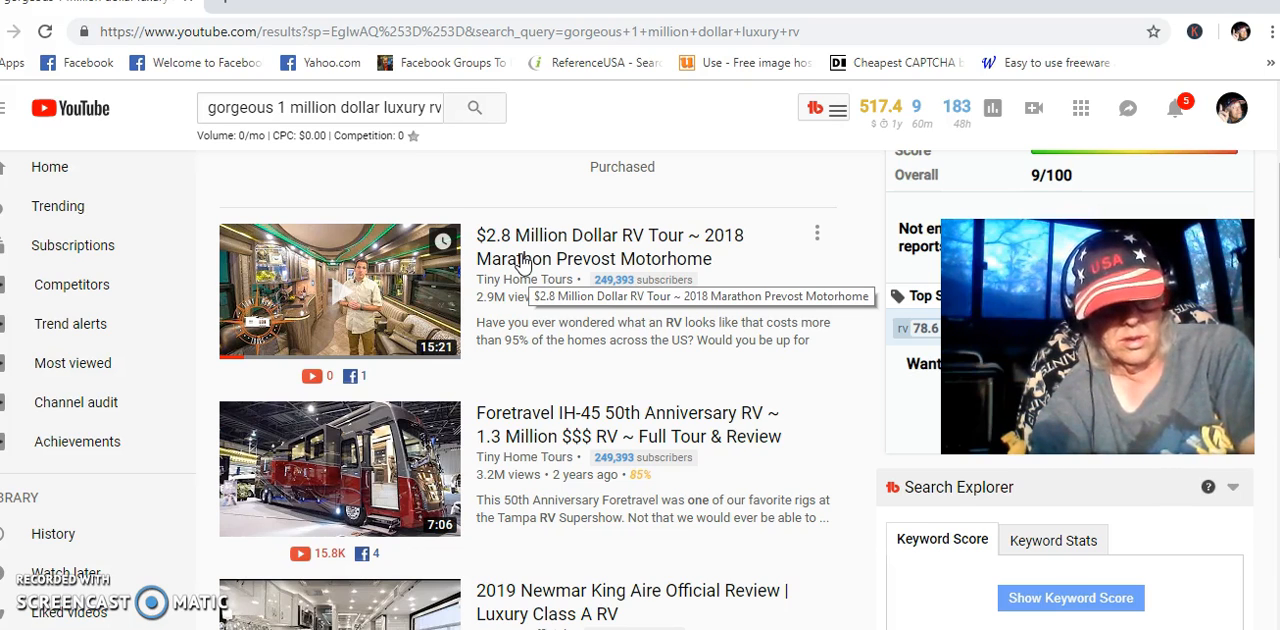
Open the '$2.8 Million Dollar RV Tour ~ 2018 Marathon Prevost Motorhome' video and pause it
click(340, 291)
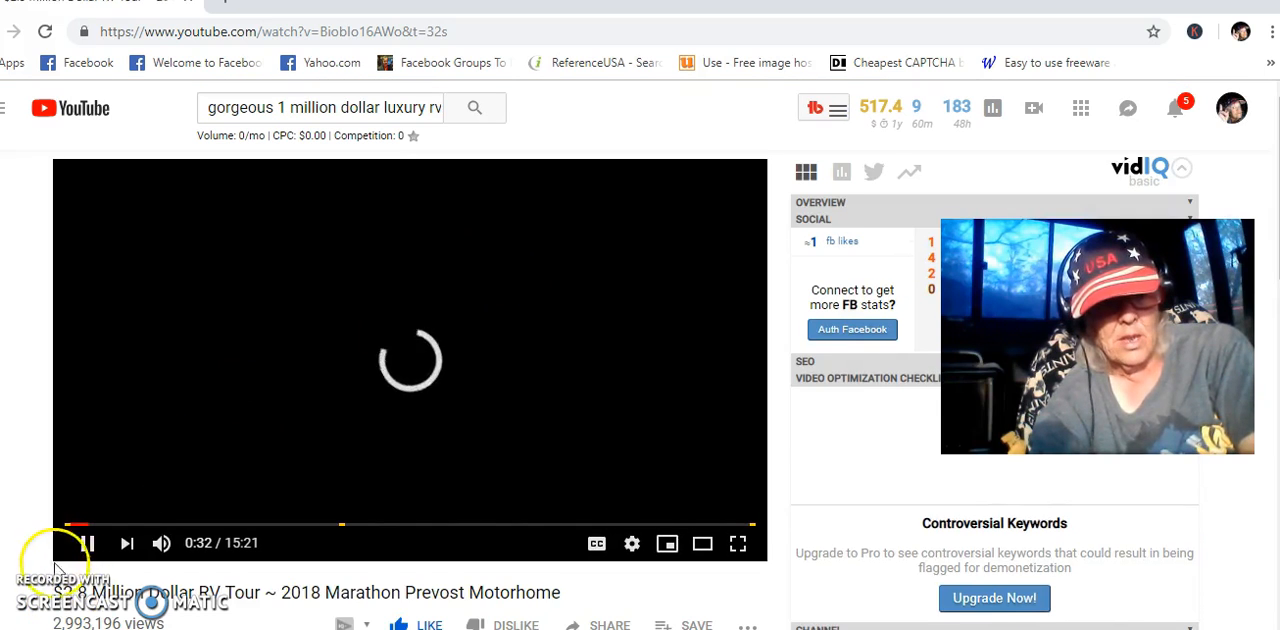
click(82, 543)
text(ss)
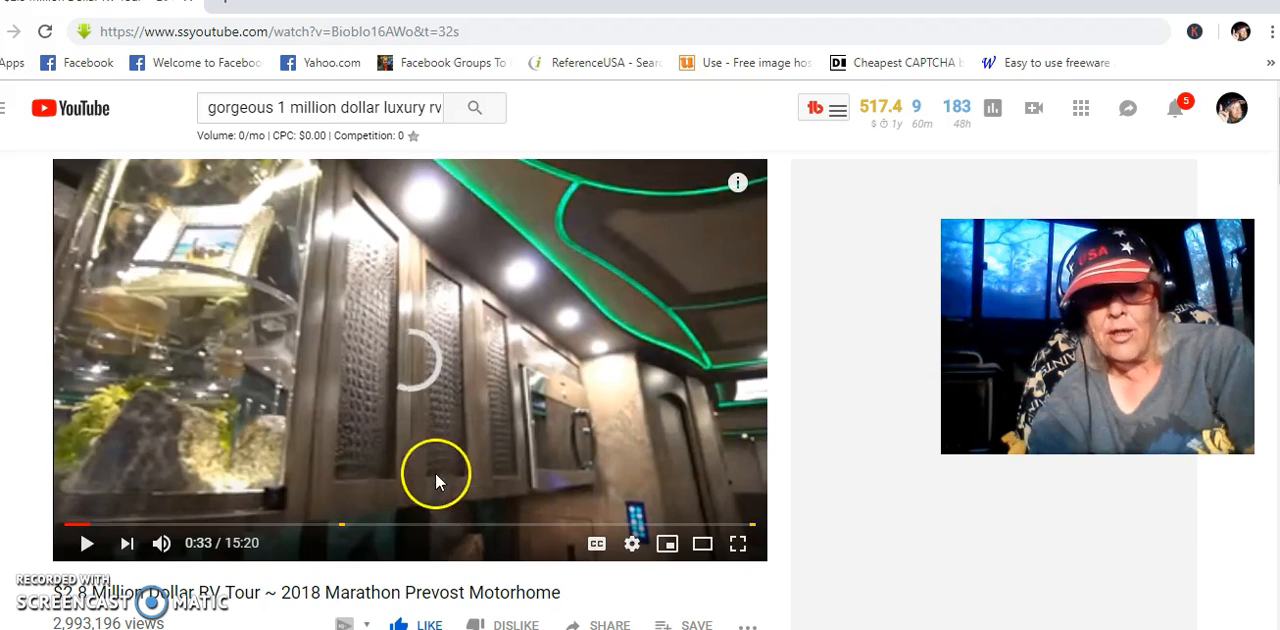
mouse_move(420, 495)
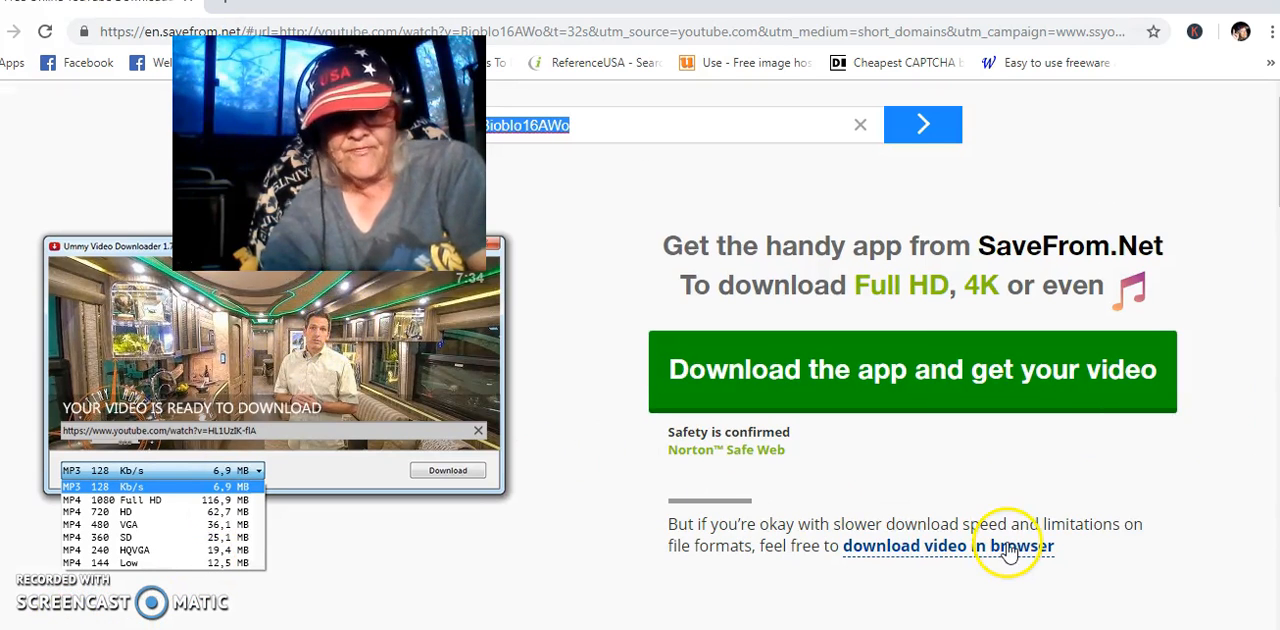
Scroll SaveFrom.net past the app promotion to the video's MP4 720 Download card
scroll(down, 3)
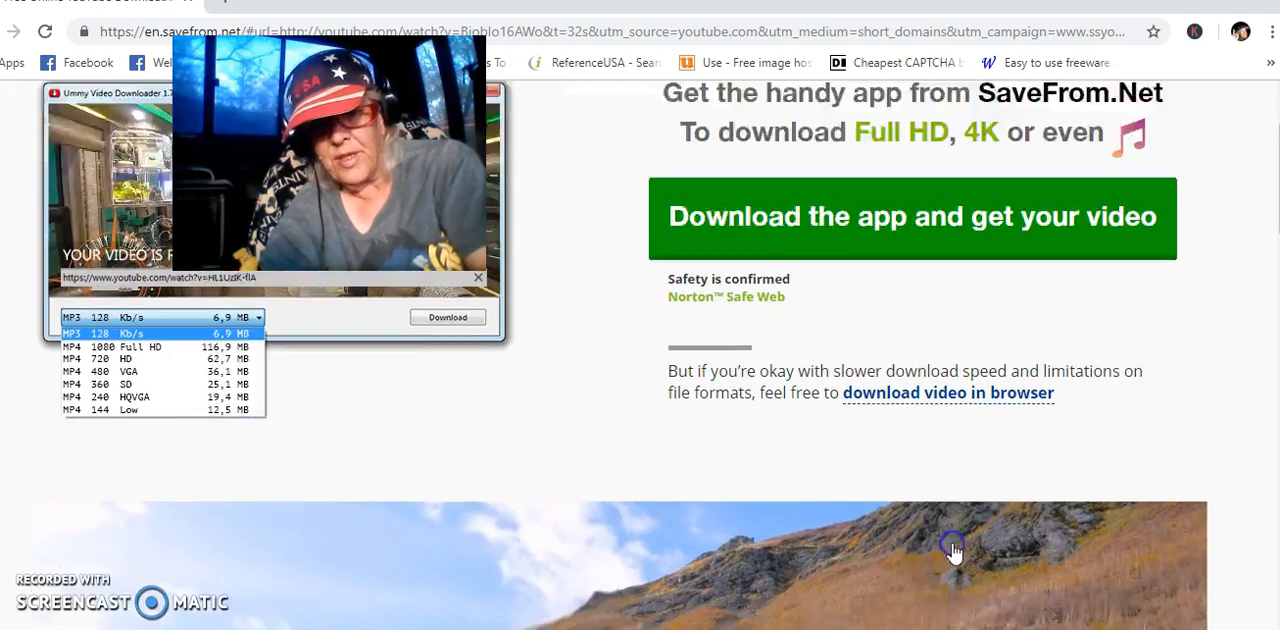
scroll(down, 3)
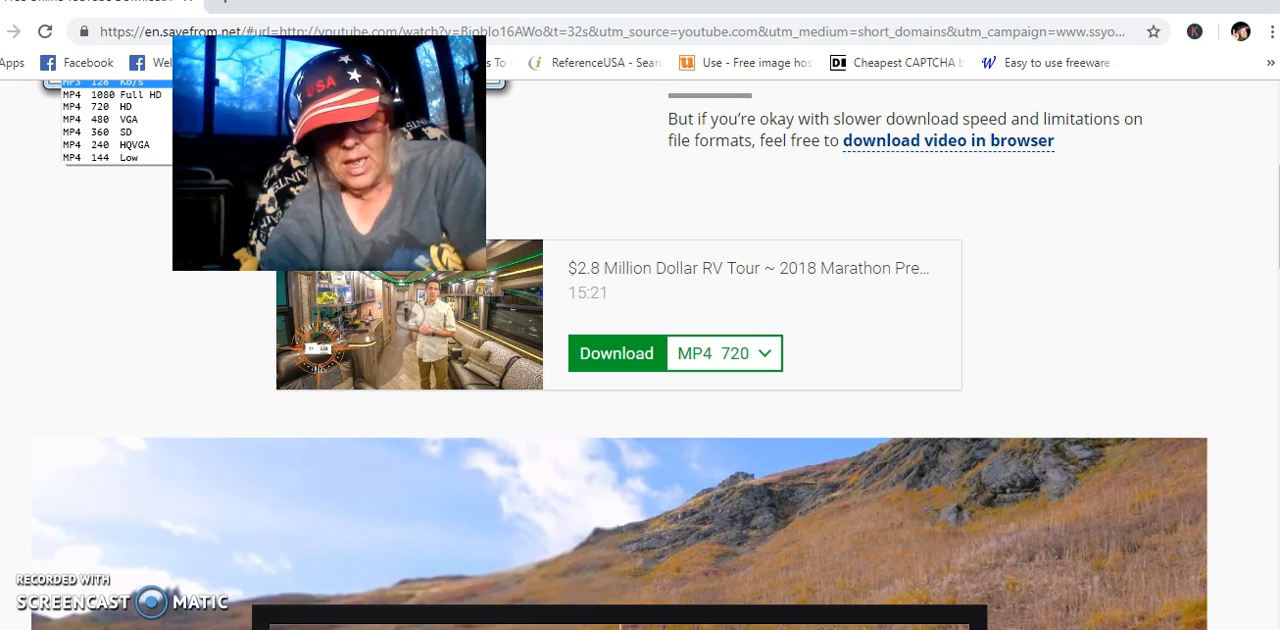
scroll(down, 3)
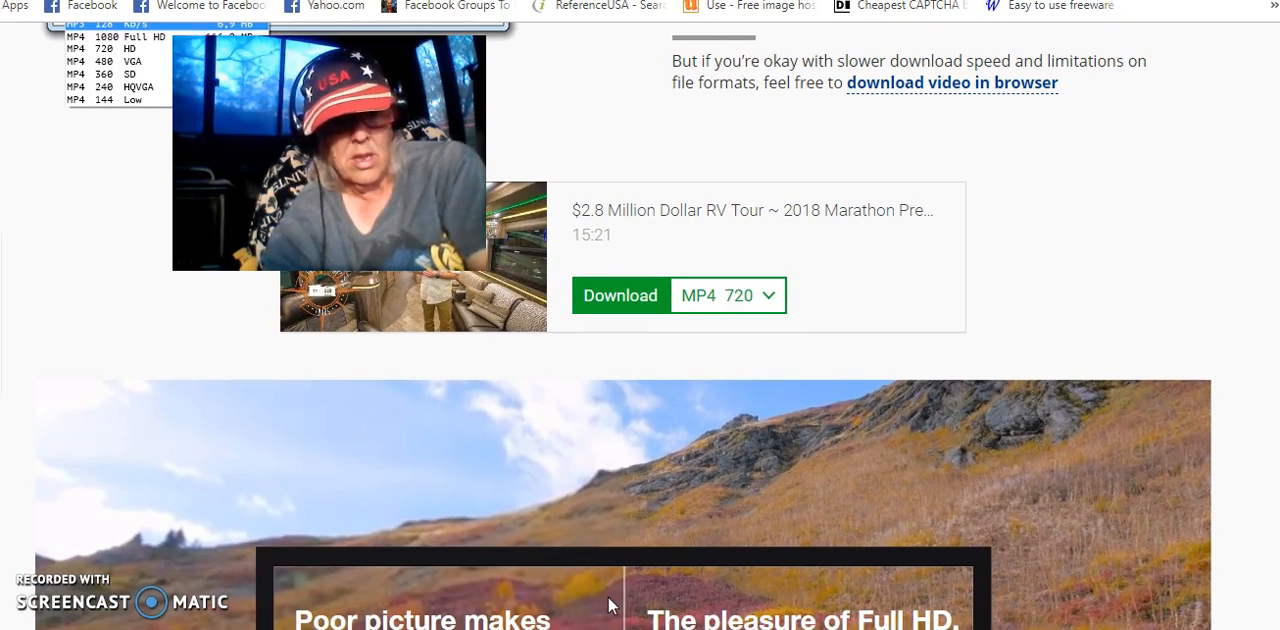
Download the RV tour video as MP4 720 from SaveFrom.net
click(620, 295)
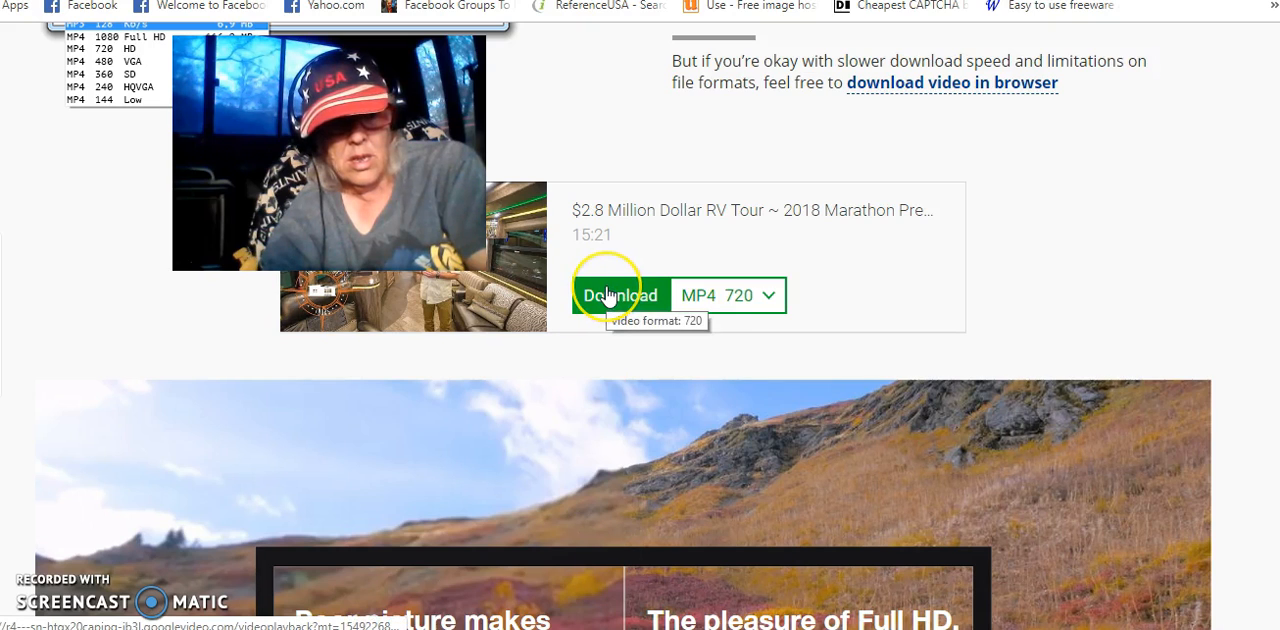
click(620, 295)
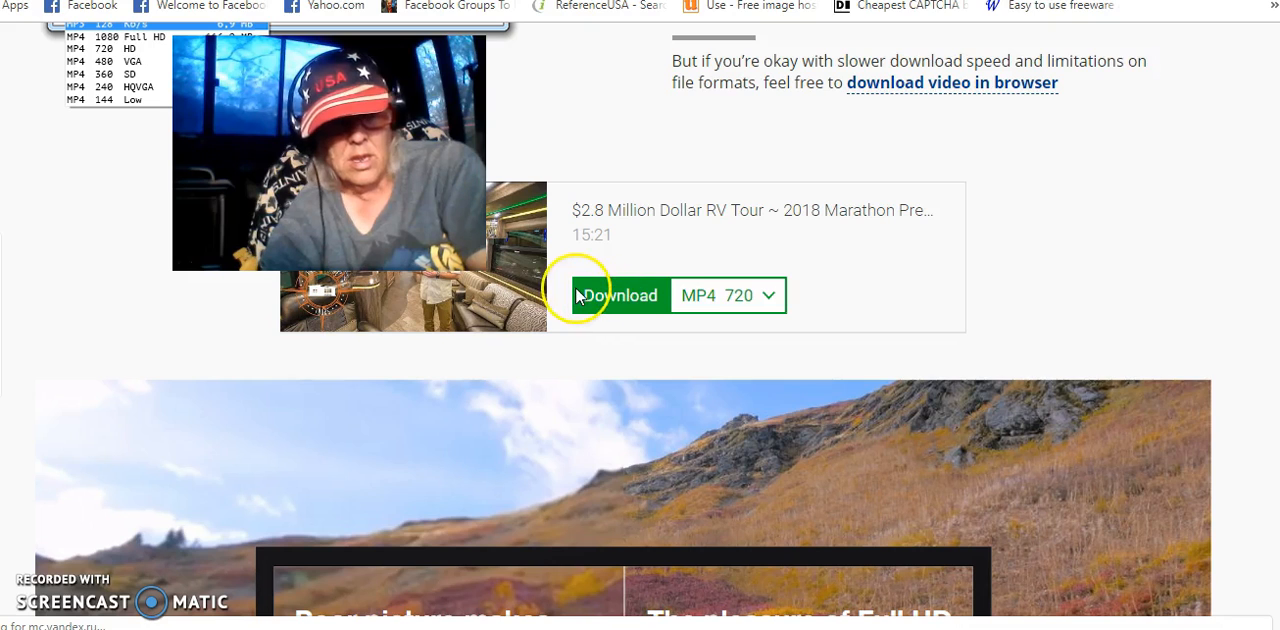
click(620, 294)
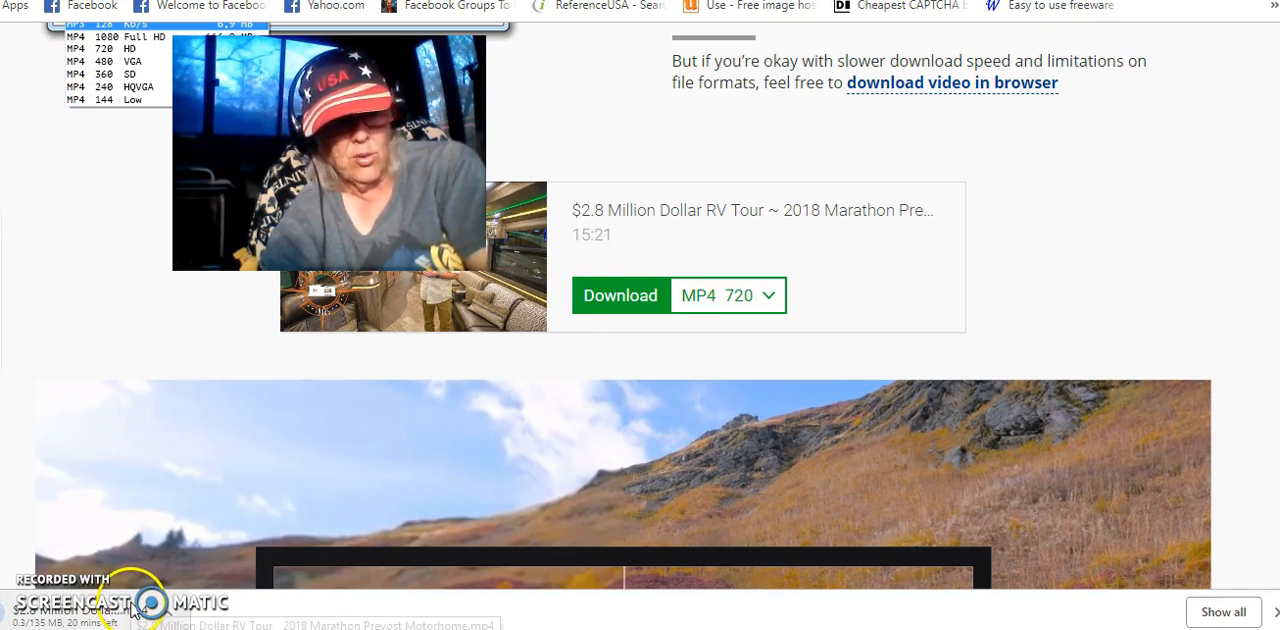
mouse_move(130, 485)
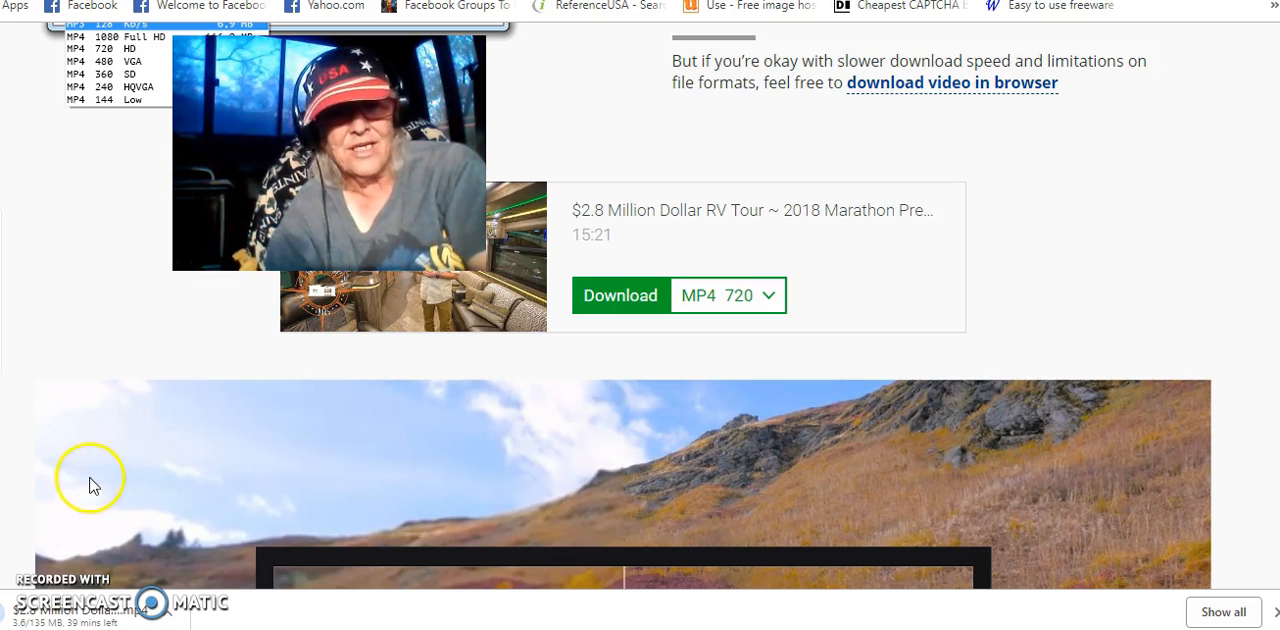
mouse_move(205, 330)
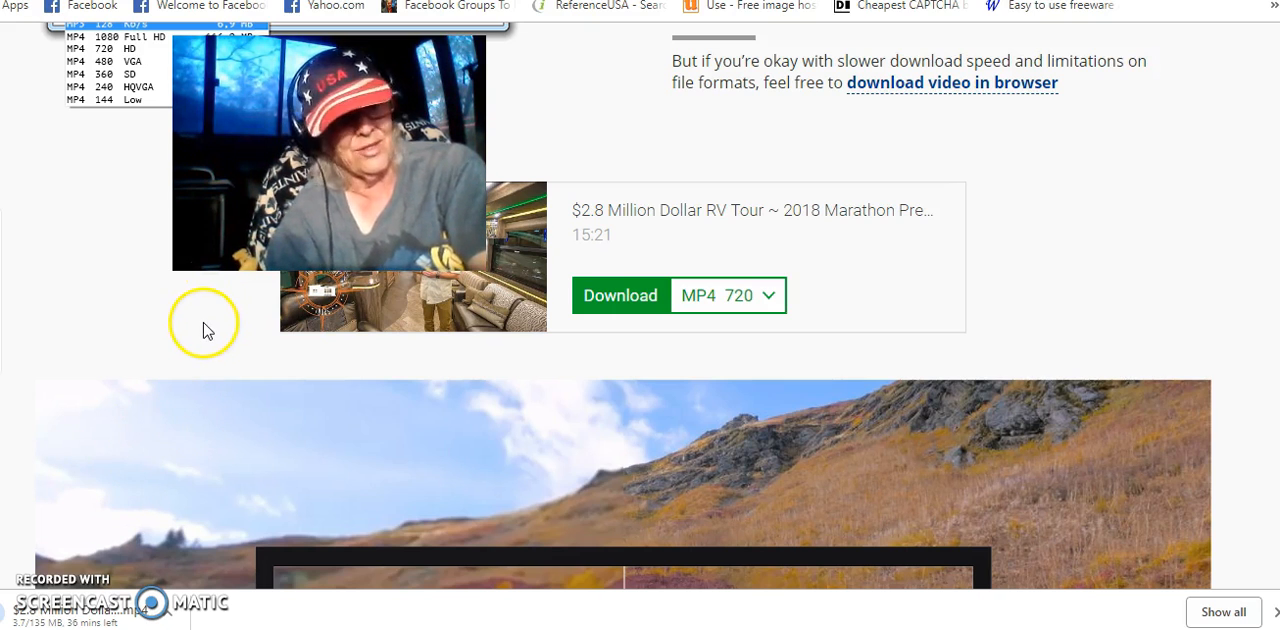